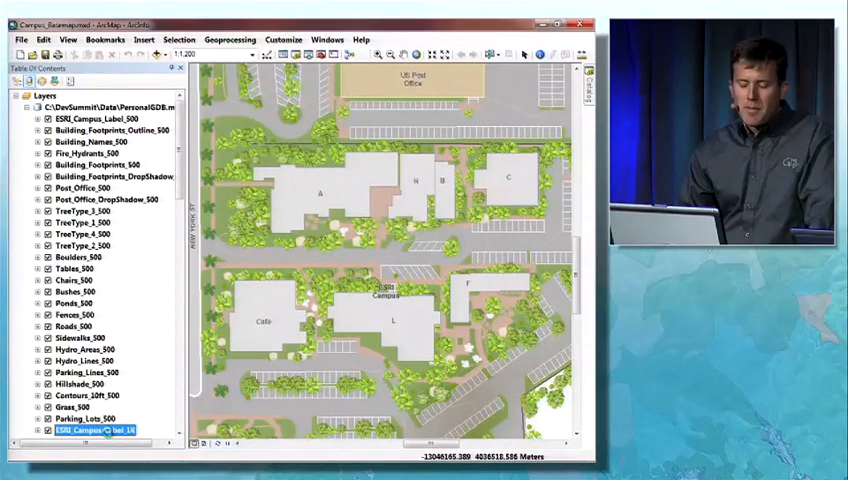
# Review the label layer's definition query, then convert Campus_Basemap.mxd to FileGDB.gdb with SQL fixes
pyautogui.doubleClick(92, 434)
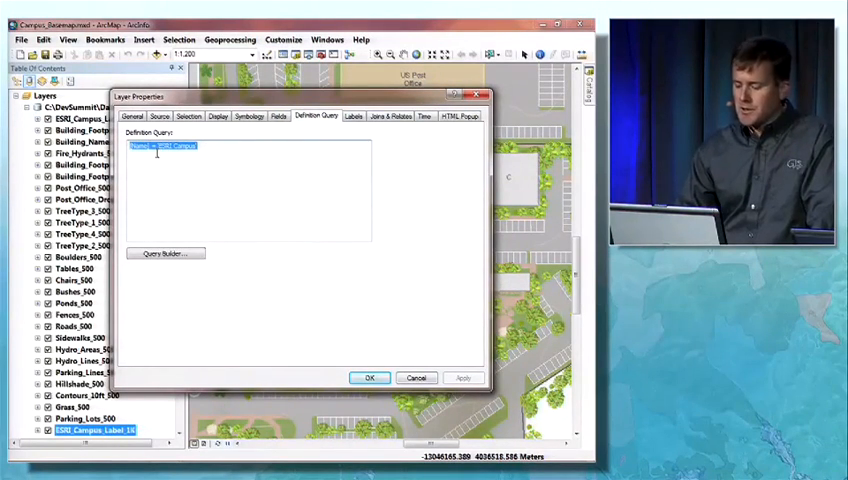
pyautogui.click(369, 377)
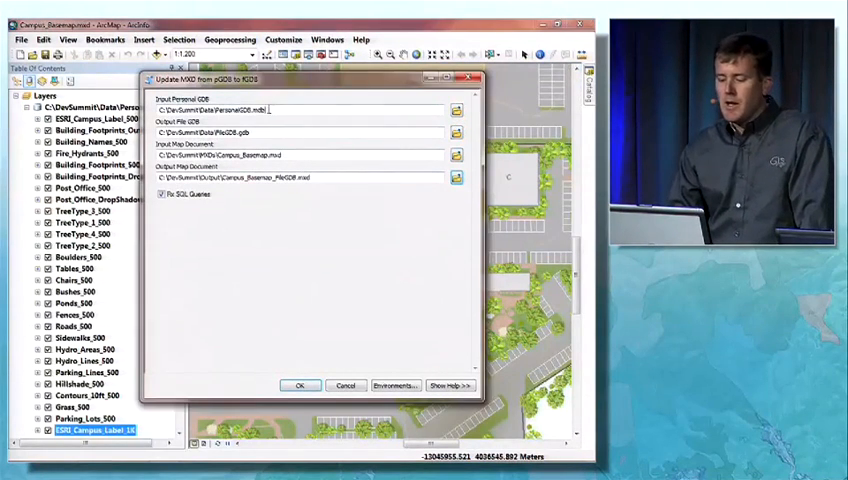
pyautogui.doubleClick(235, 121)
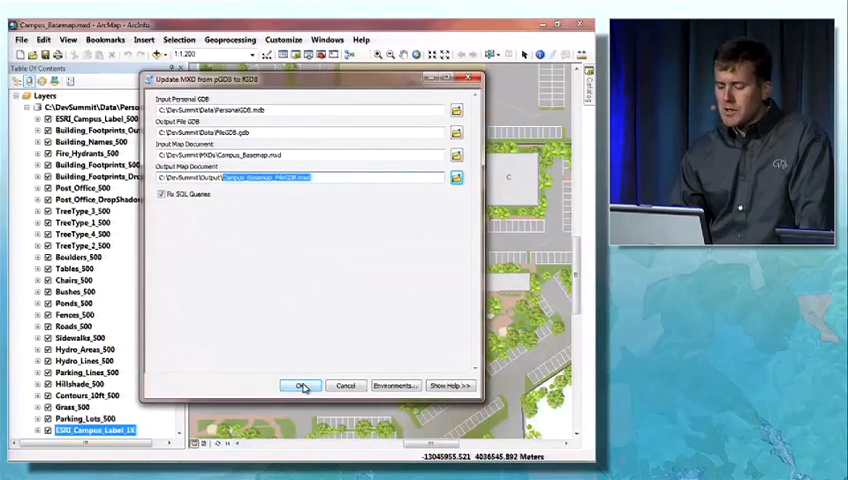
pyautogui.click(304, 386)
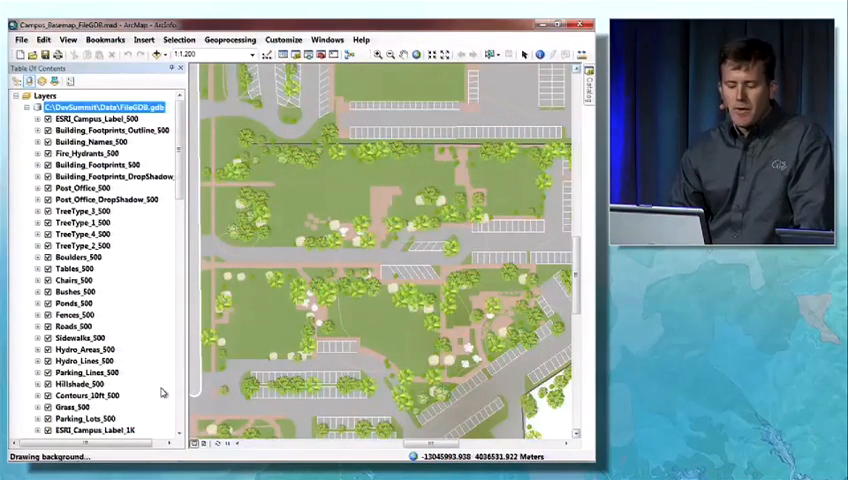
# Inspect the converted Campus_Basemap_FileGDB map, then close the conversion Completed report
pyautogui.doubleClick(90, 431)
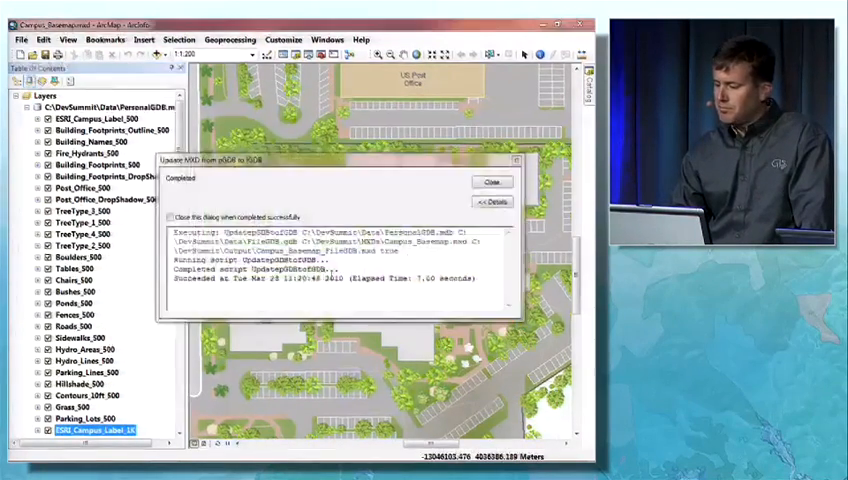
pyautogui.click(490, 181)
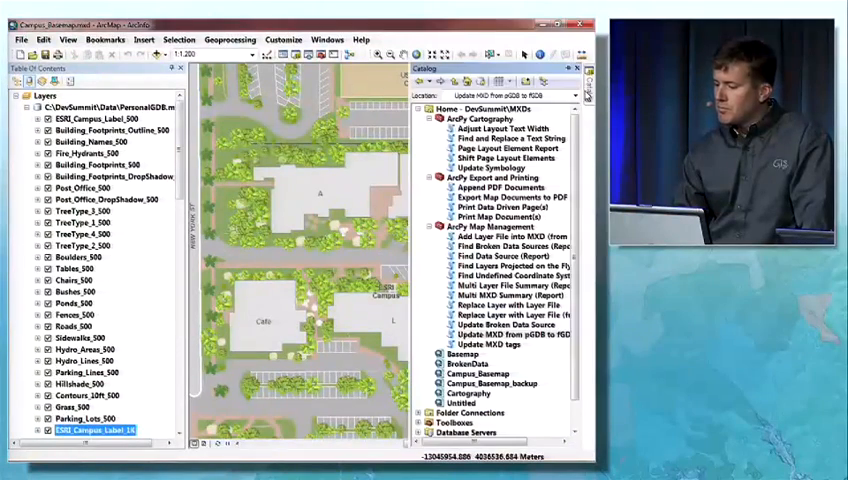
# Edit the Update MXD from pGDB to fGDB script in IDLE, reviewing the mxd and updateSQL code
pyautogui.rightClick(495, 287)
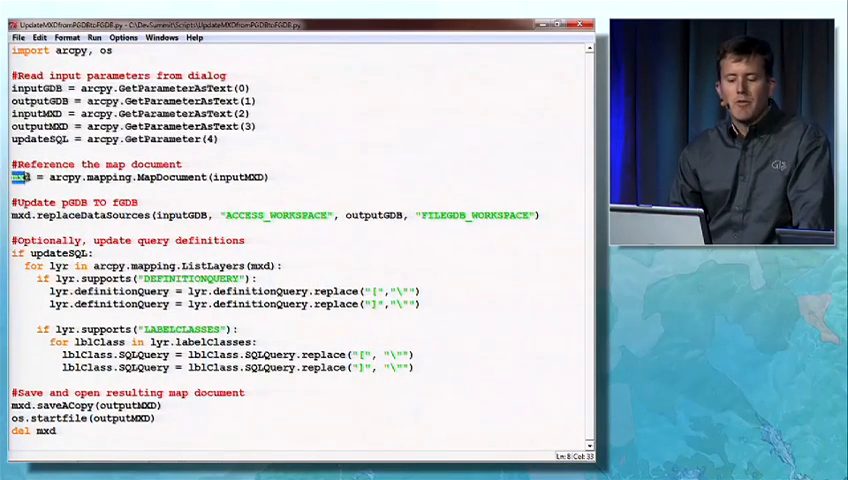
pyautogui.doubleClick(170, 177)
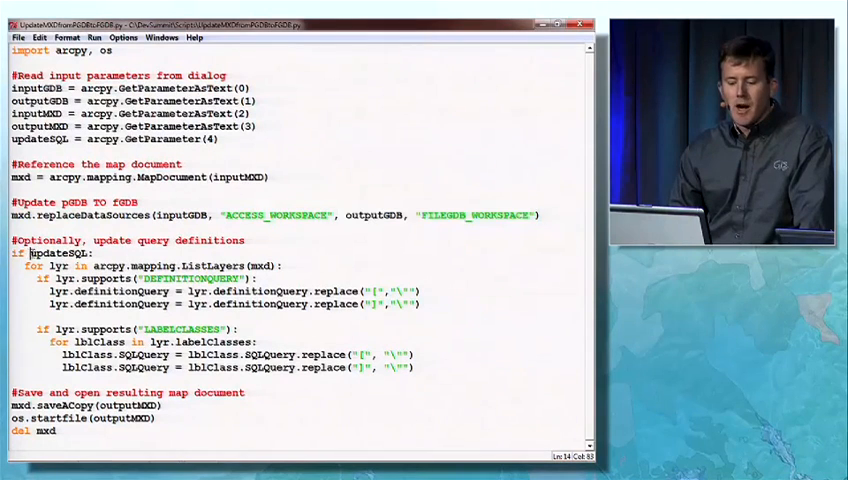
pyautogui.doubleClick(50, 254)
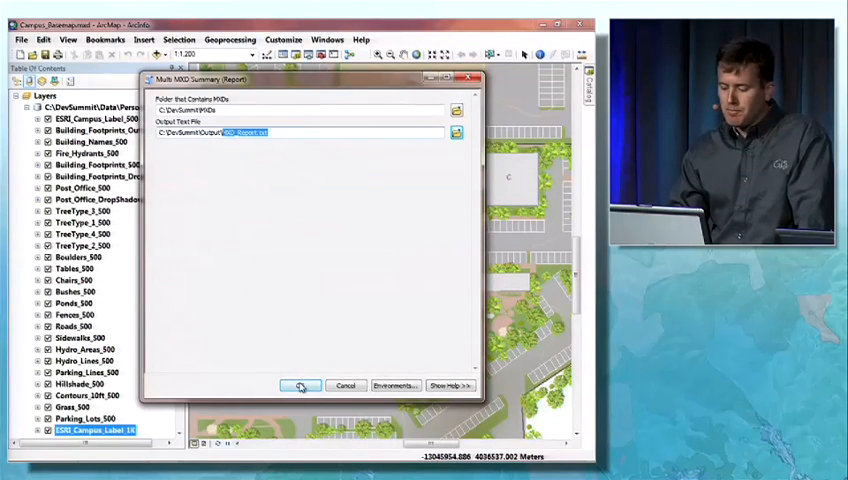
# Run Multi MXD Summary on the MXDs folder, writing MXD_Report.txt to the Output folder
pyautogui.click(302, 385)
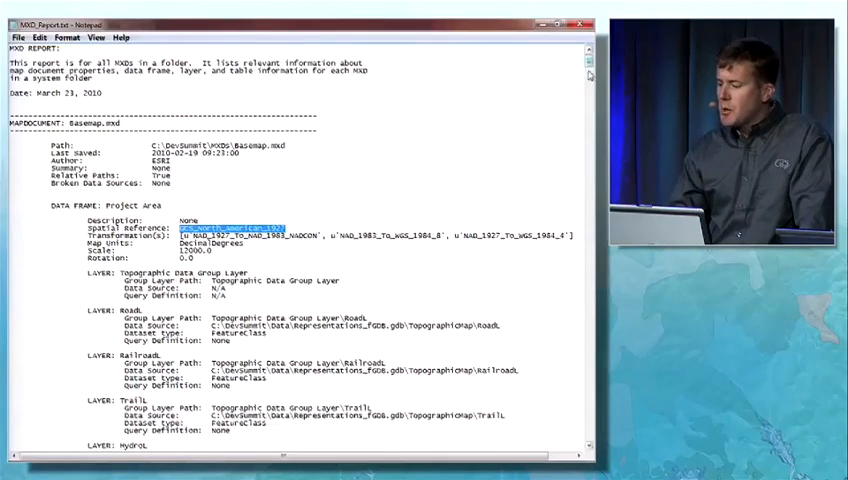
# Scroll MXD_Report.txt down through Basemap.mxd's layer data sources
pyautogui.scroll(-3)
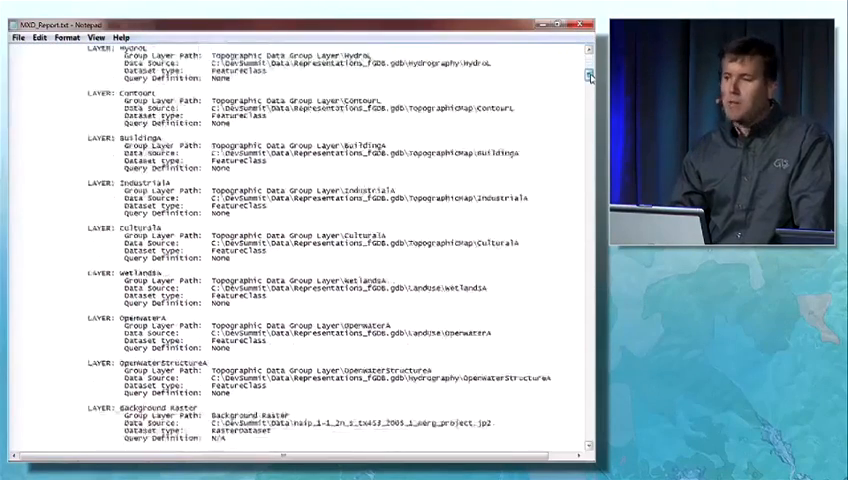
pyautogui.scroll(-3)
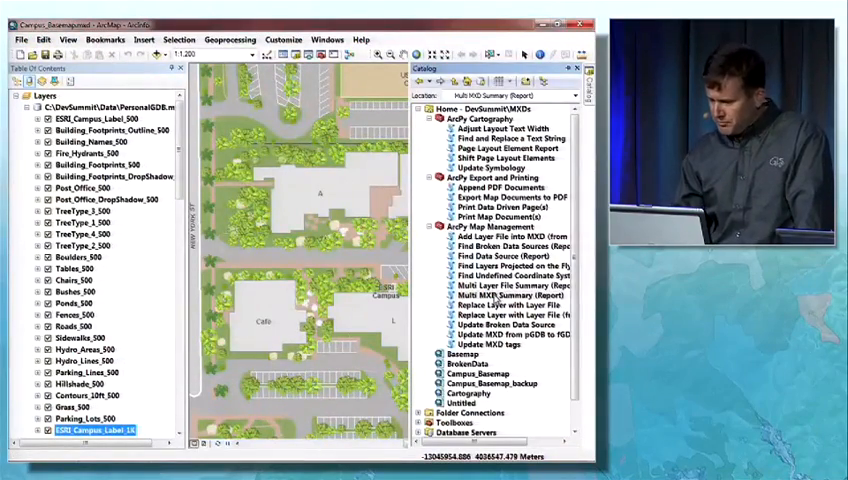
pyautogui.rightClick(500, 300)
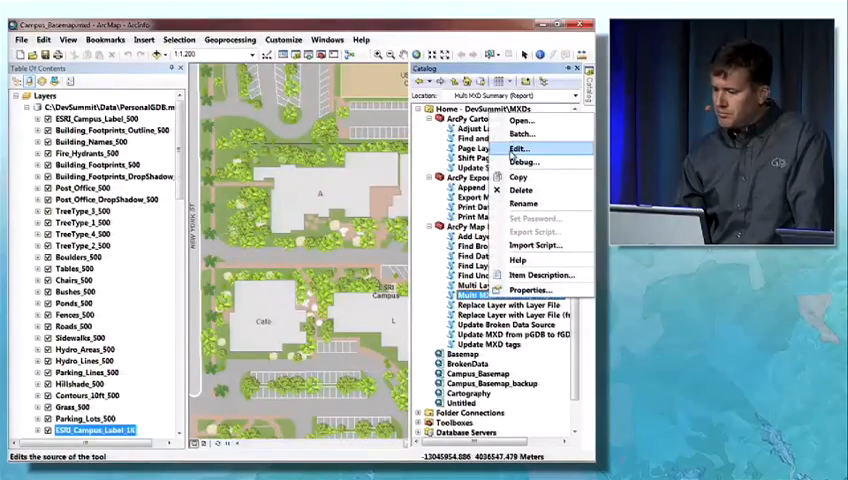
pyautogui.click(515, 149)
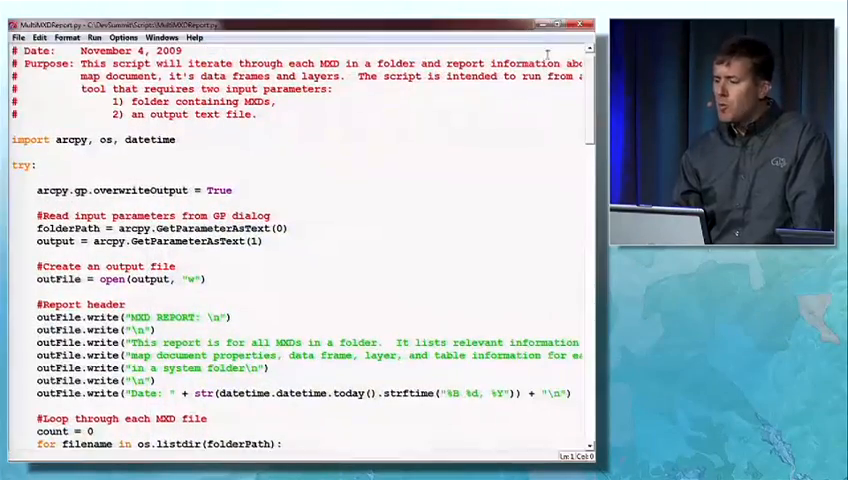
pyautogui.scroll(-3)
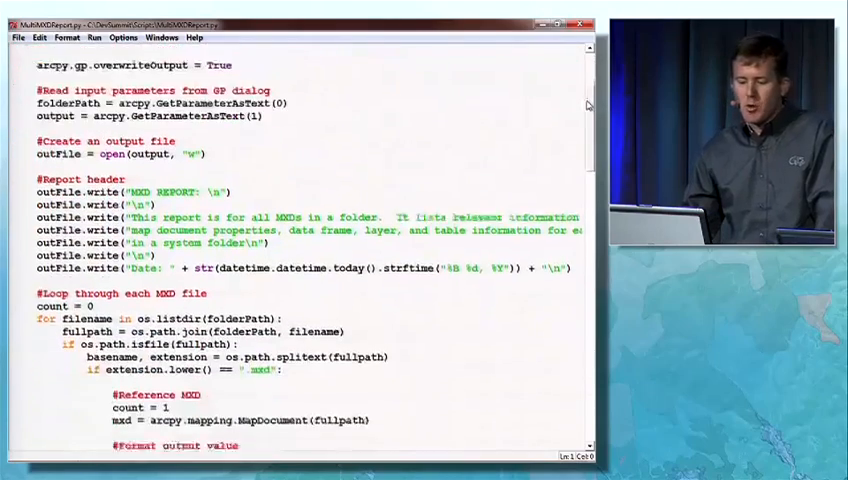
pyautogui.scroll(-3)
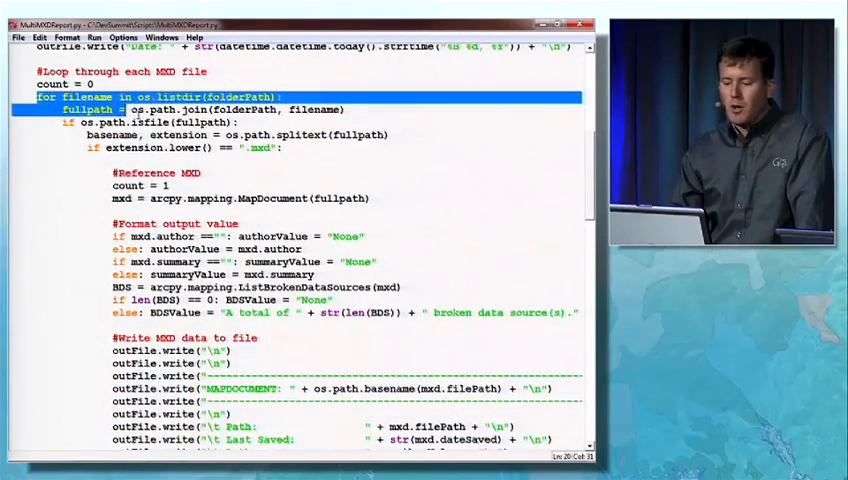
pyautogui.moveTo(40, 96); pyautogui.dragTo(295, 148)
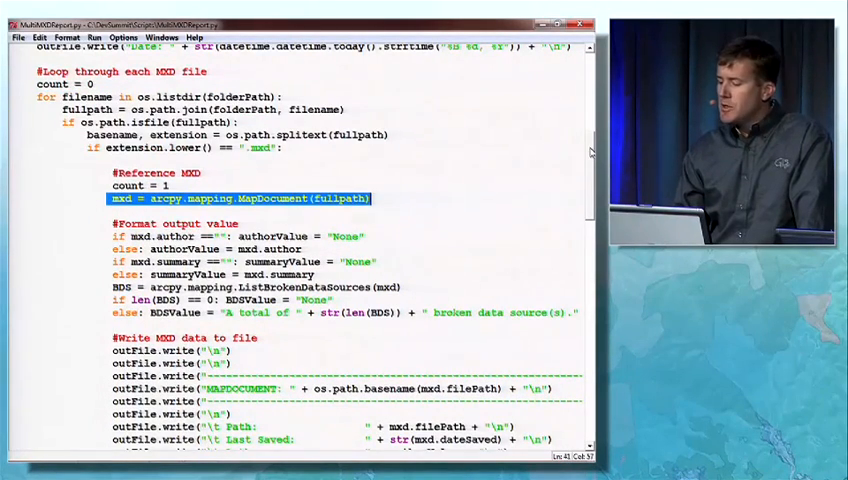
pyautogui.scroll(-3)
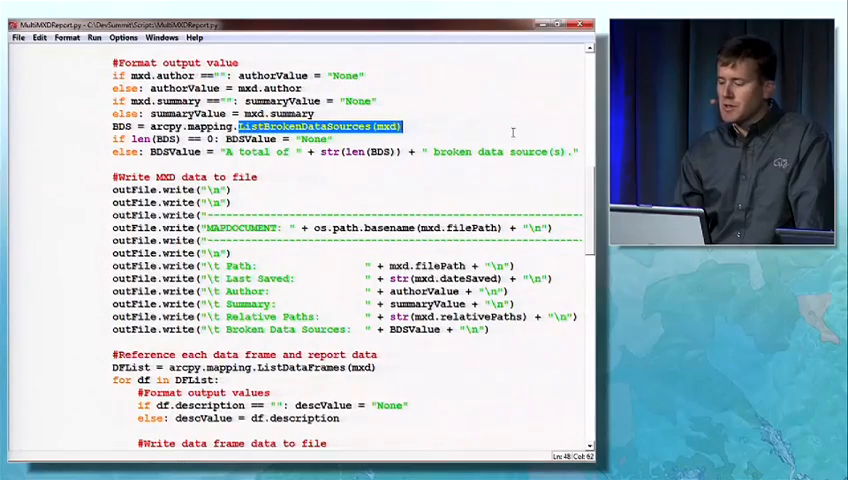
pyautogui.scroll(-3)
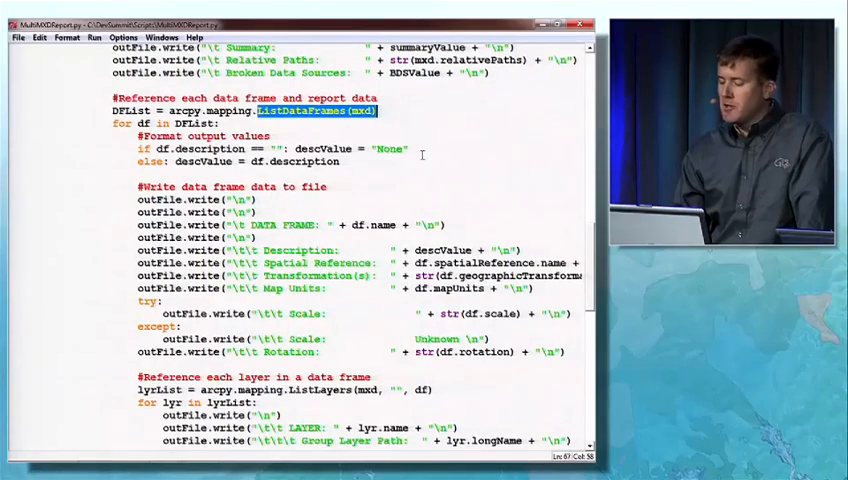
pyautogui.scroll(-3)
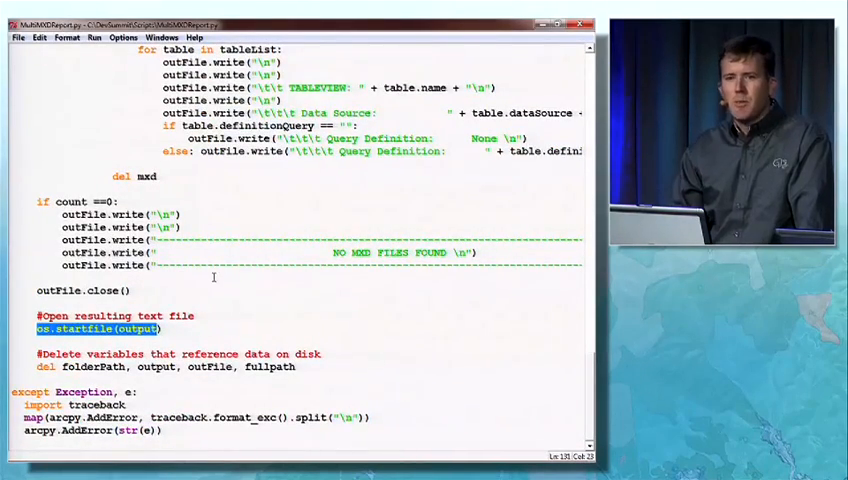
pyautogui.moveTo(212, 203)
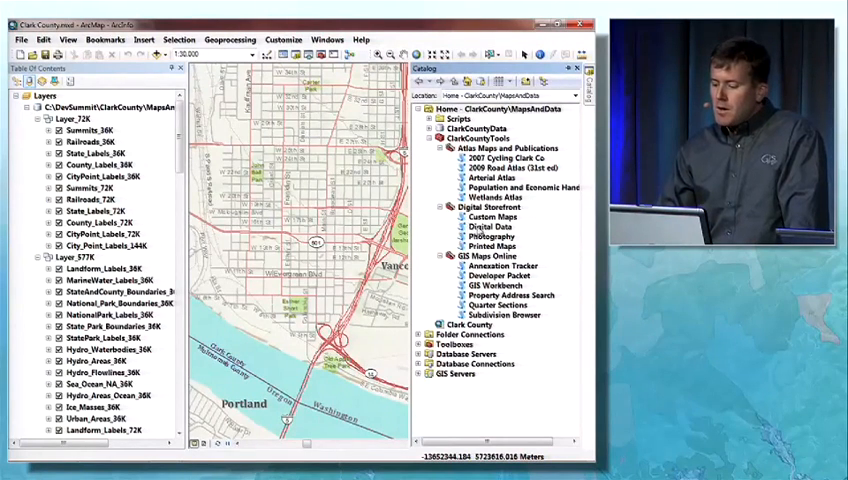
# Select the Developer Packet tool under ClarkCountyTools > GIS Maps Online
pyautogui.click(501, 275)
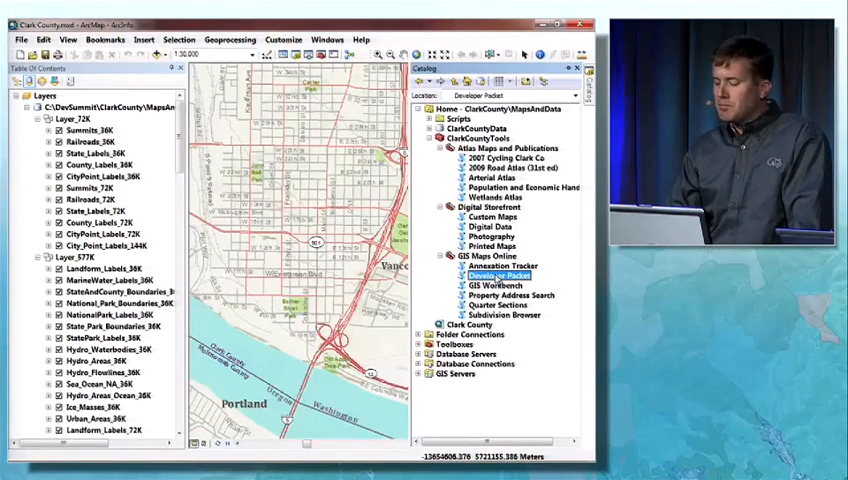
# Run Developer Packet for the parcel serial numbers with PDF number 123456 and all pages
pyautogui.doubleClick(500, 275)
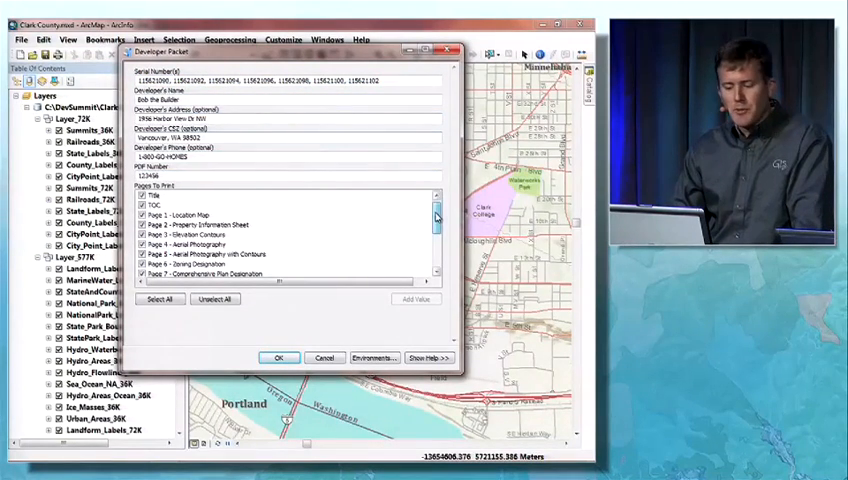
pyautogui.scroll(-3)
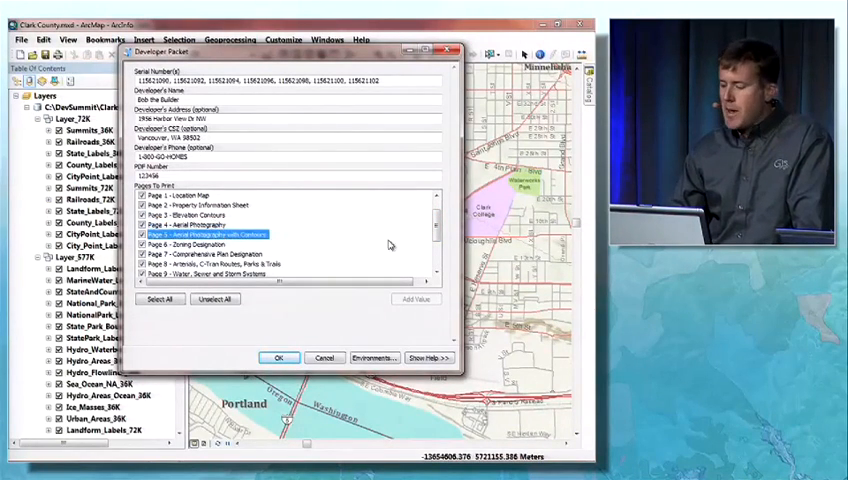
pyautogui.scroll(-3)
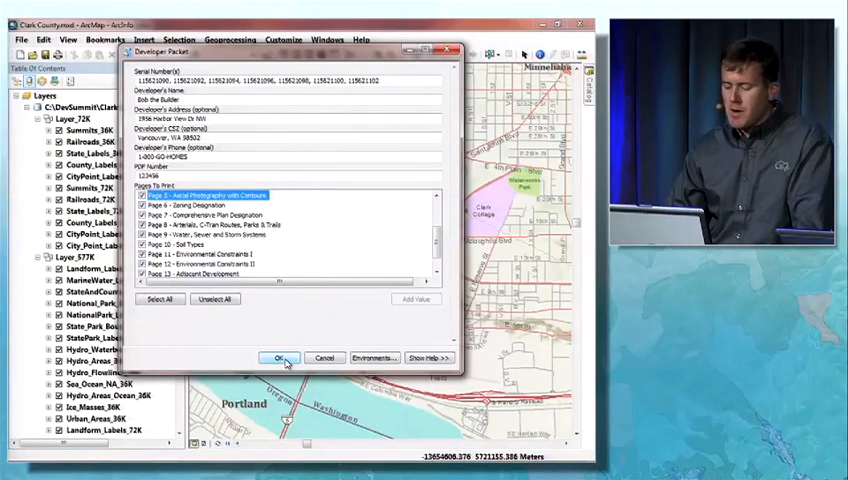
pyautogui.click(279, 358)
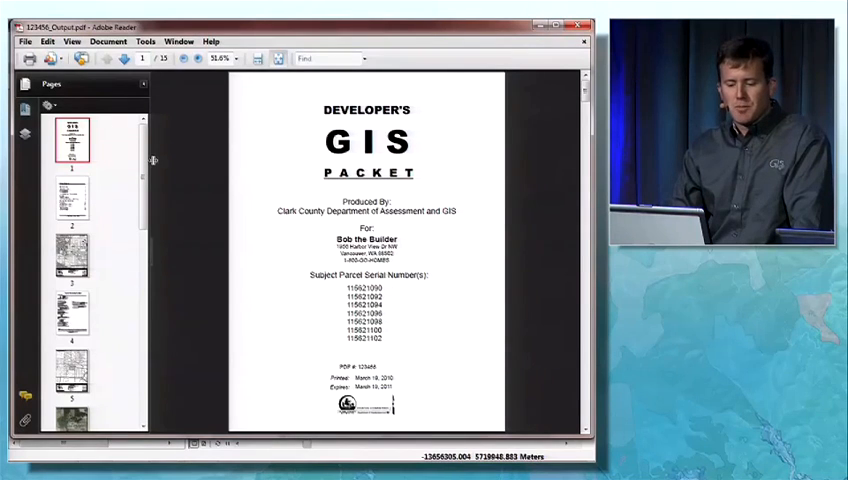
# View the packet's Property Information Fact Sheet and the following map pages
pyautogui.click(70, 210)
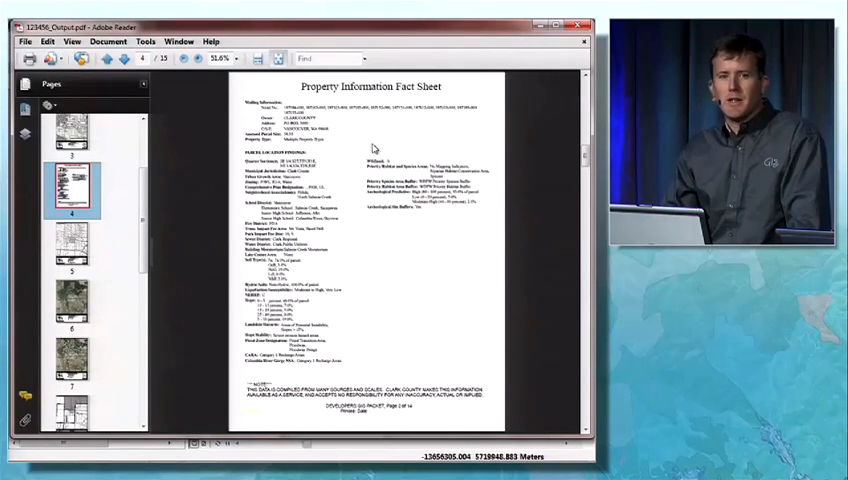
pyautogui.moveTo(351, 150)
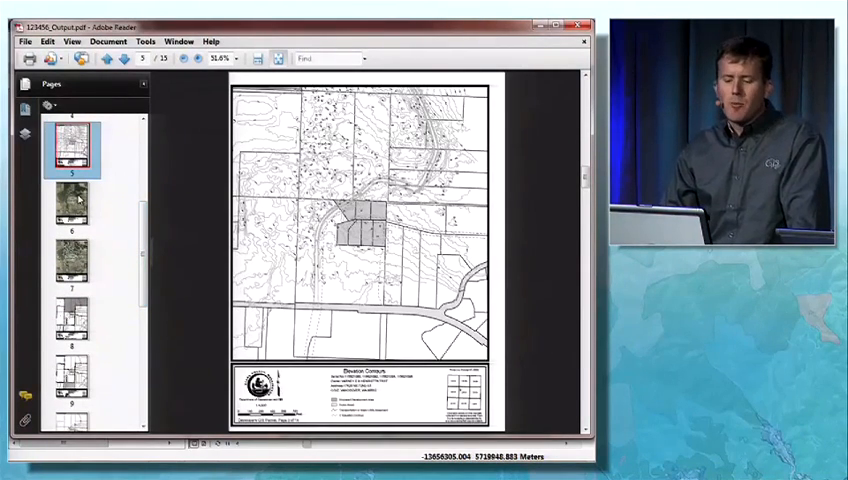
pyautogui.click(73, 213)
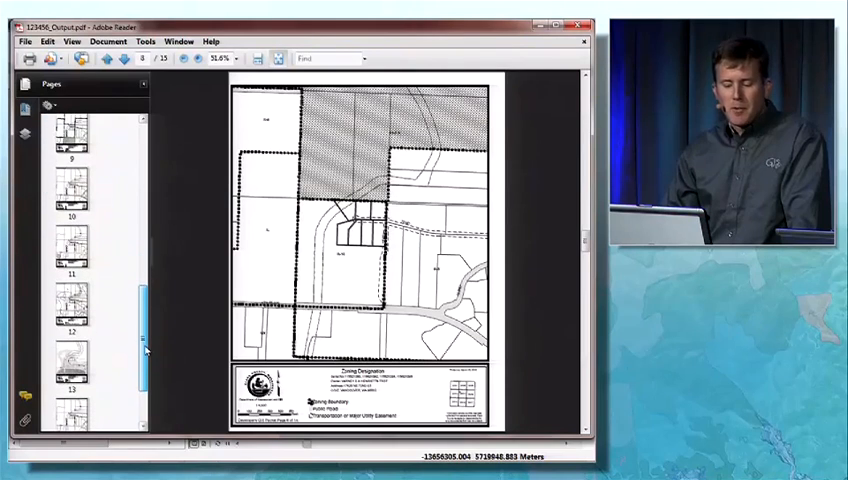
# Jump to page 13, the Environmental Constraints I map
pyautogui.click(70, 308)
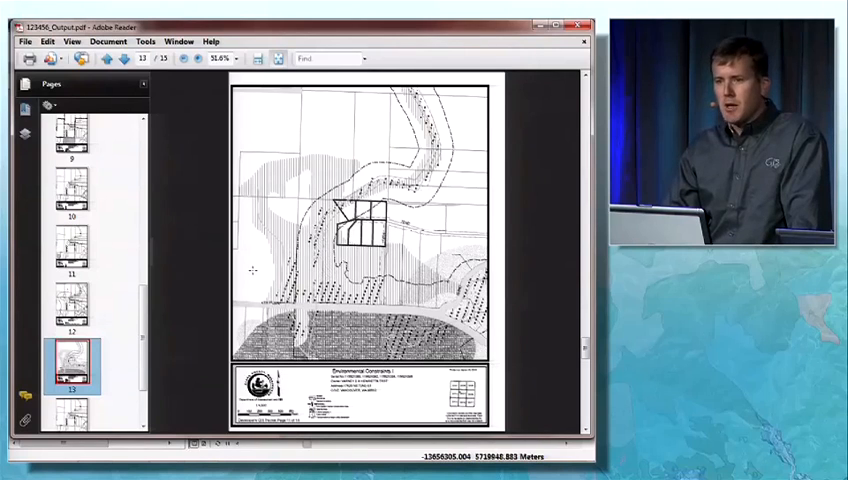
pyautogui.moveTo(258, 270)
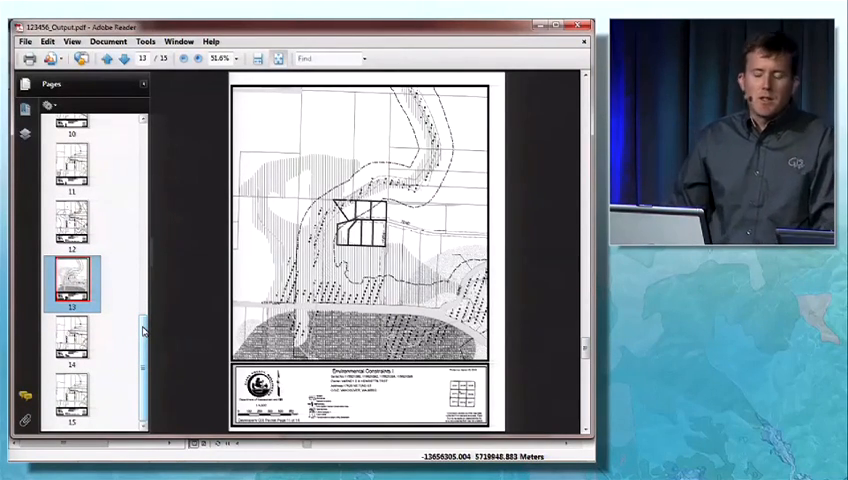
pyautogui.moveTo(174, 323)
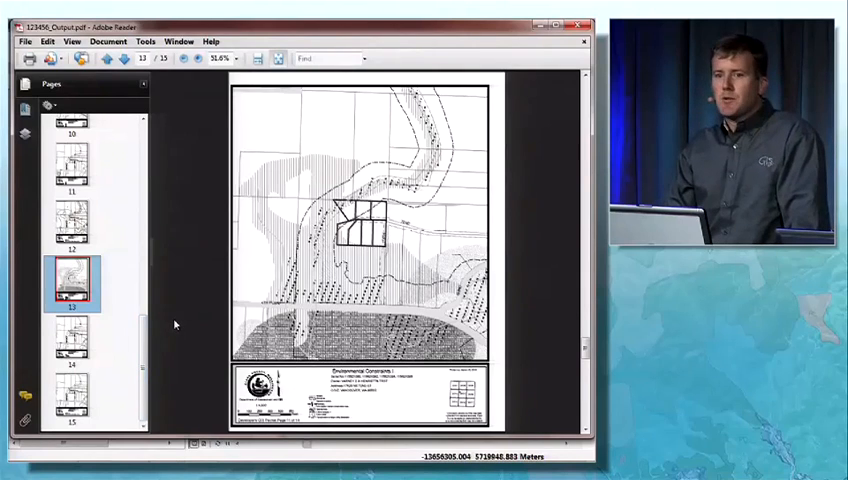